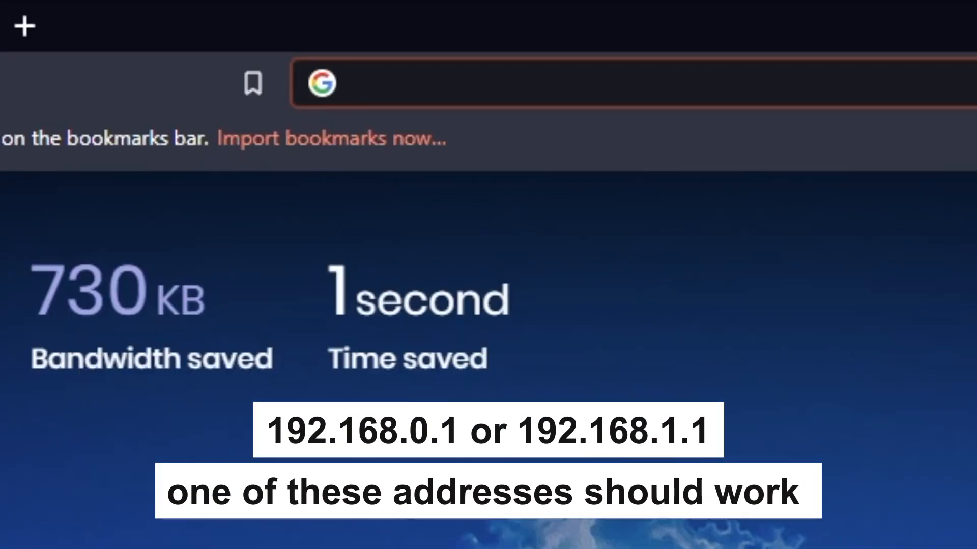
# Load the router's web interface at 192.168.0.1 in the Brave address bar
pyautogui.write('192.168.0.1')
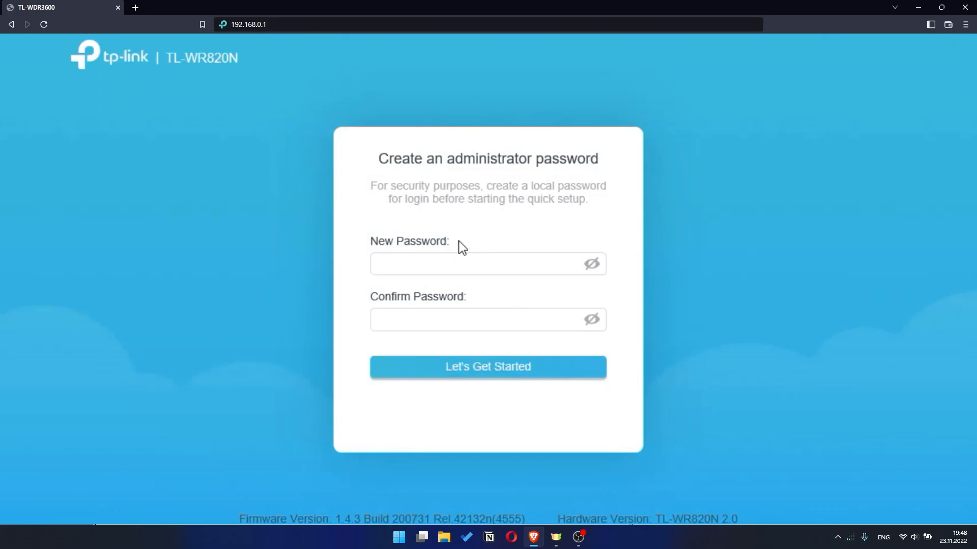
# Create the administrator password in both fields and begin quick setup with Let's Get Started
pyautogui.click(488, 366)
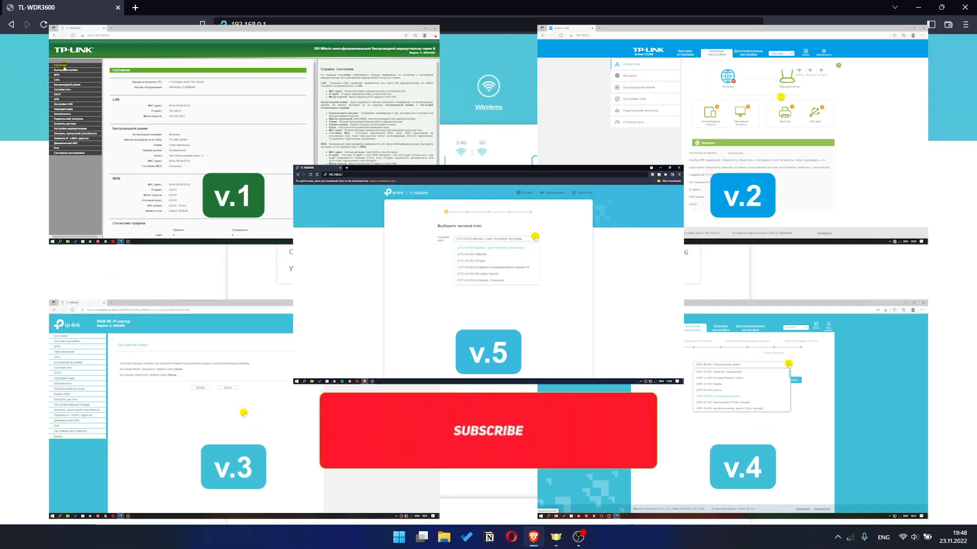
pyautogui.click(488, 432)
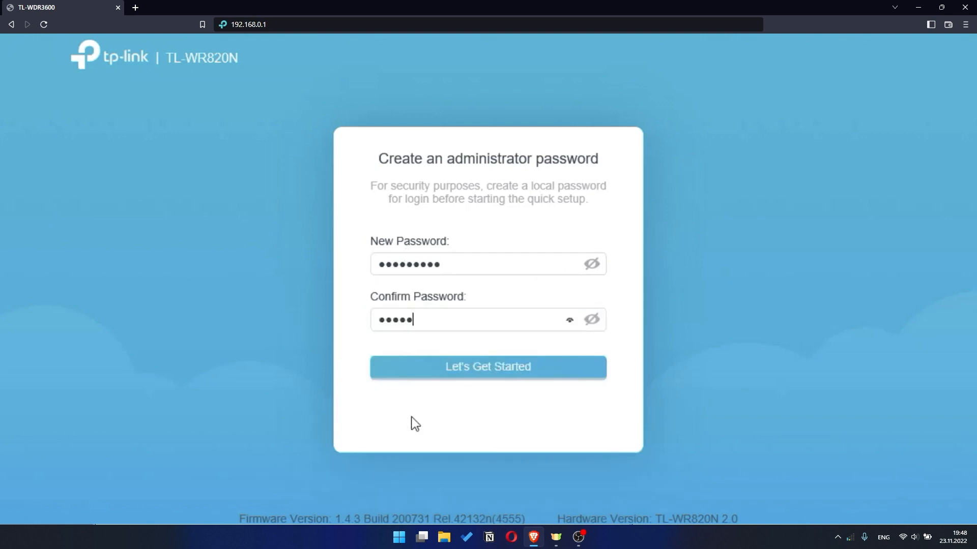
pyautogui.click(488, 368)
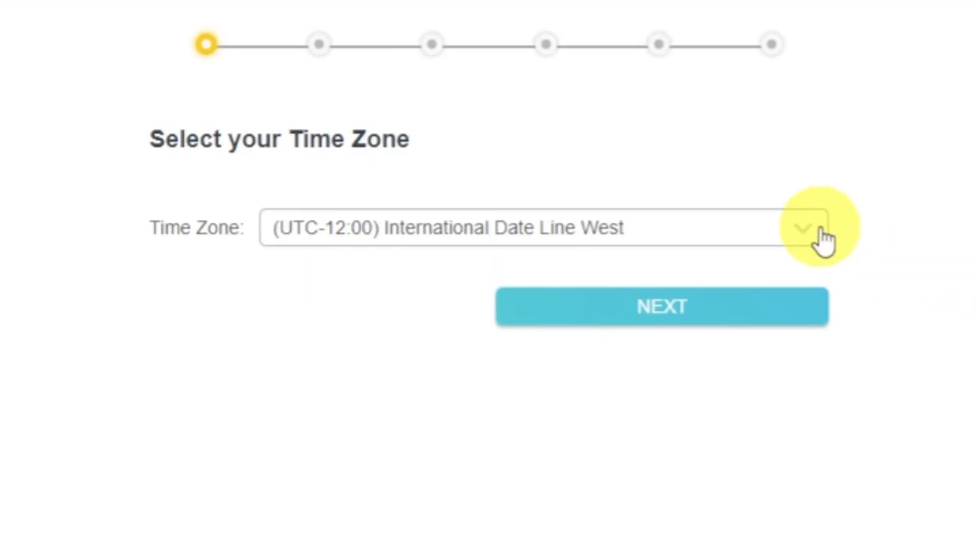
# Keep the time zone (UTC-12:00) International Date Line West and continue to connection type
pyautogui.click(803, 230)
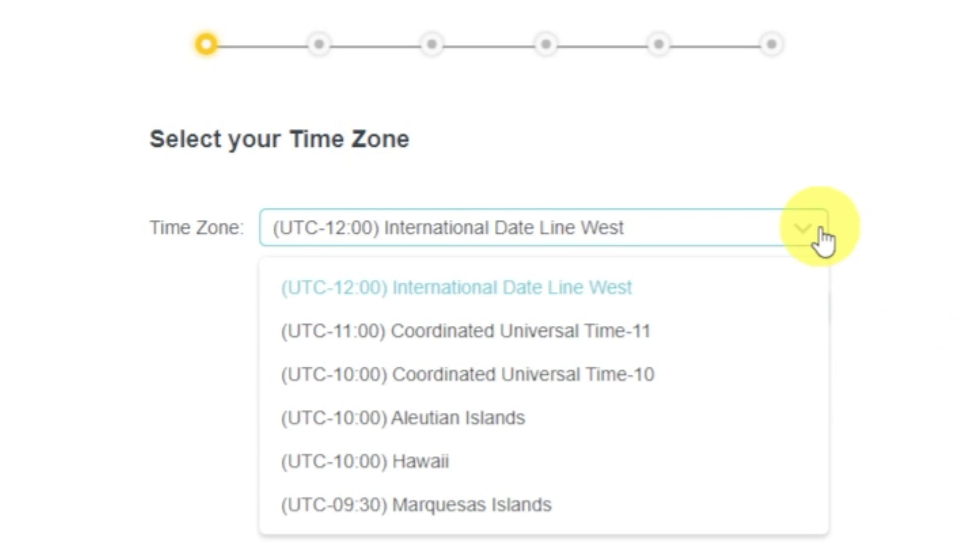
pyautogui.click(454, 287)
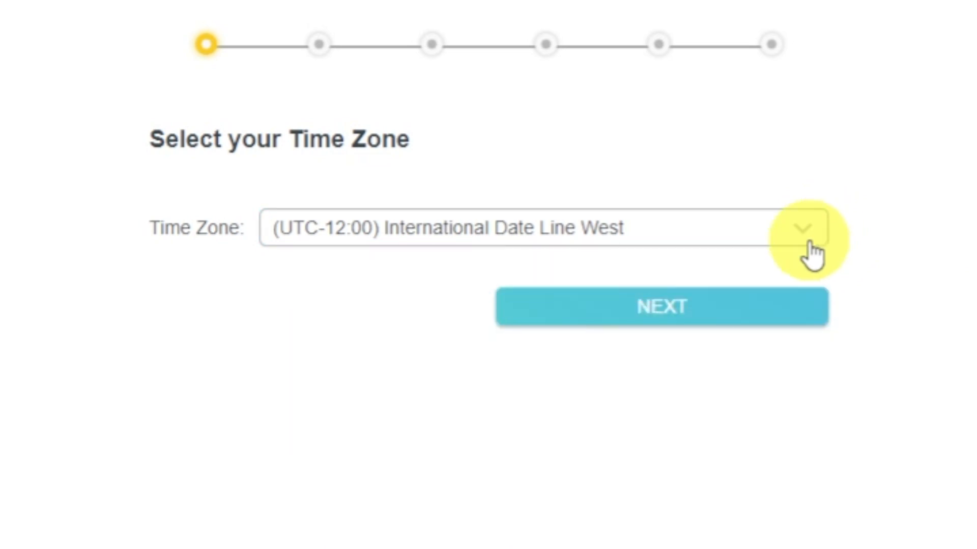
pyautogui.click(662, 307)
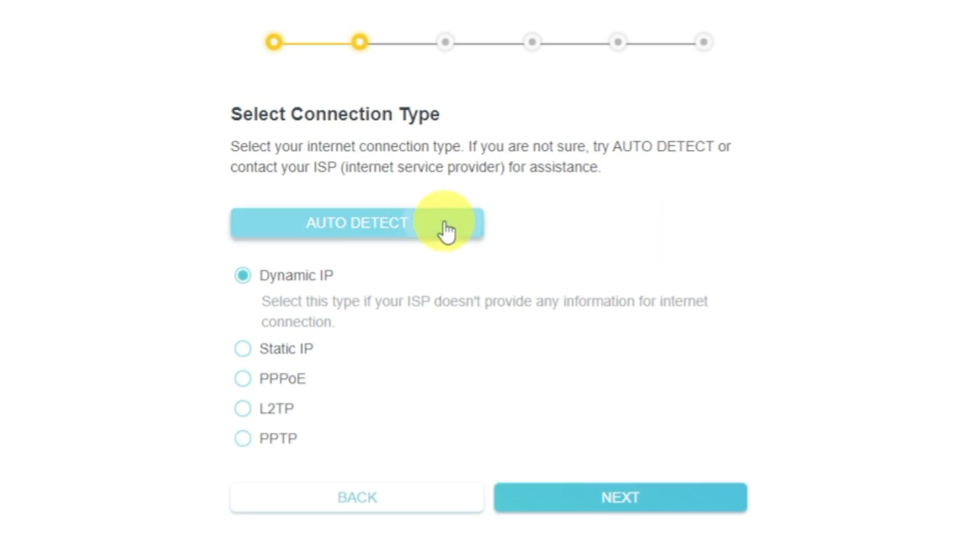
# Auto-detect the connection type, confirming Dynamic IP
pyautogui.click(356, 223)
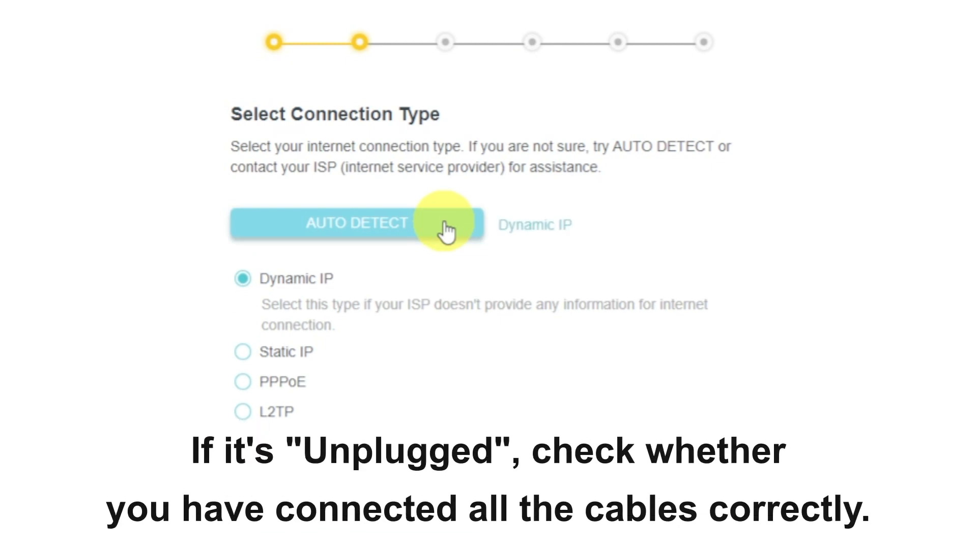
pyautogui.moveTo(352, 266)
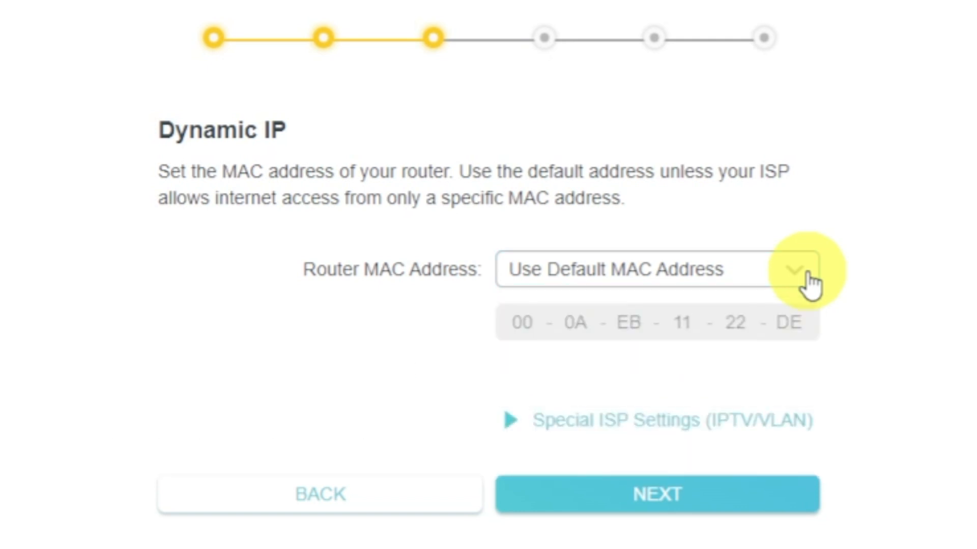
# Review the Router MAC Address options for Dynamic IP, keeping the default address
pyautogui.click(655, 494)
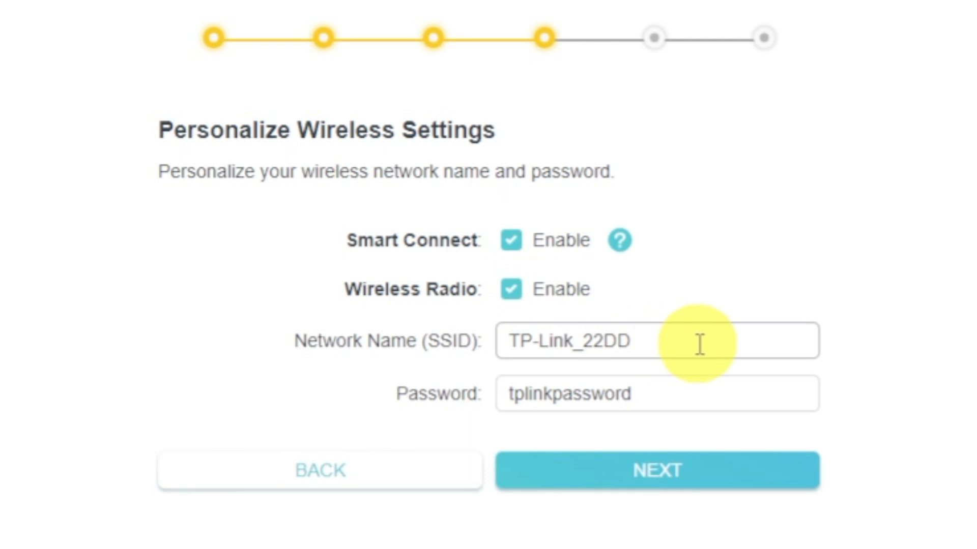
pyautogui.click(700, 355)
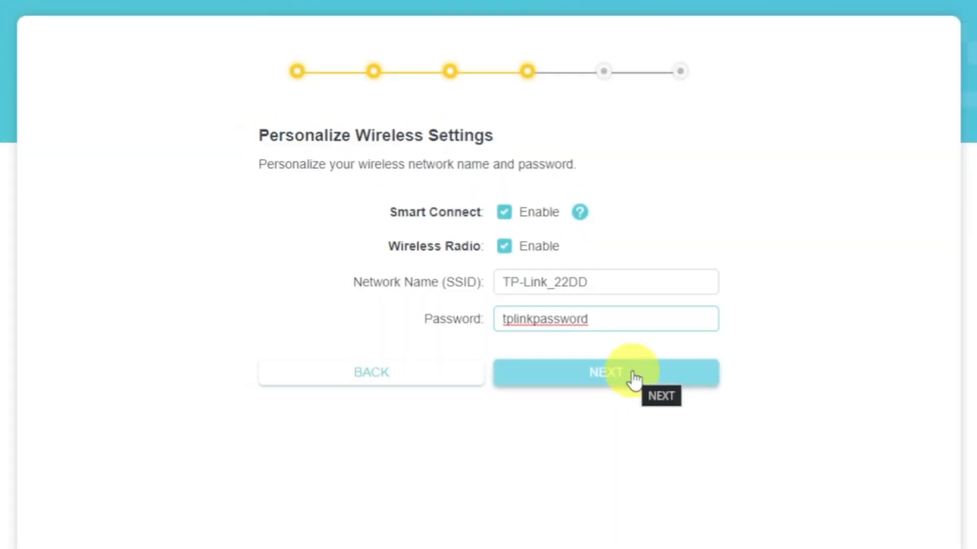
pyautogui.click(605, 373)
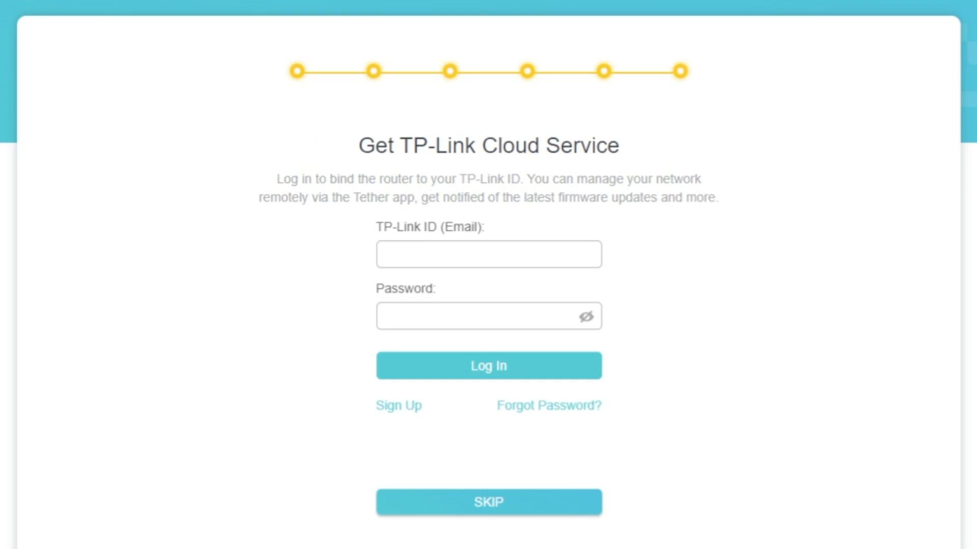
# Skip the TP-Link Cloud login and continue past the Success settings summary
pyautogui.click(488, 503)
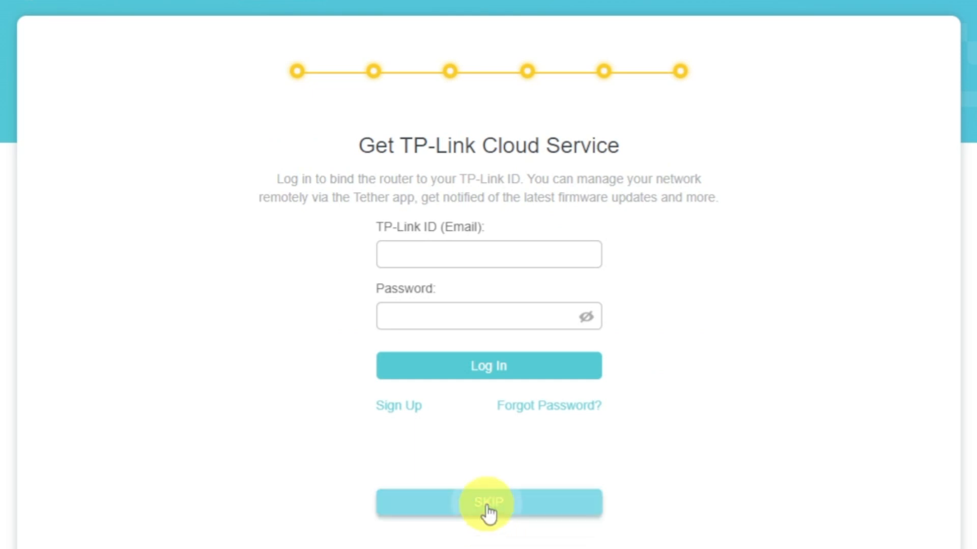
pyautogui.click(488, 502)
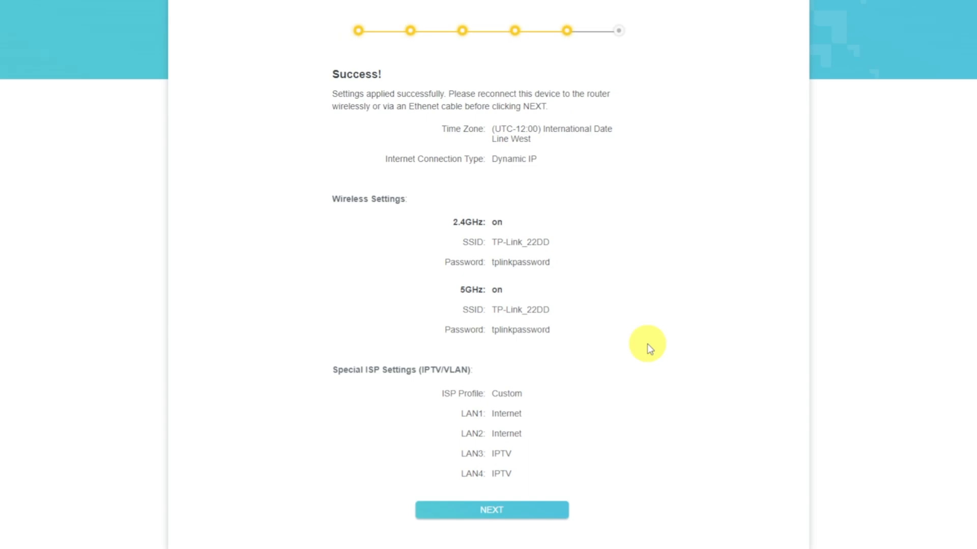
pyautogui.moveTo(668, 349)
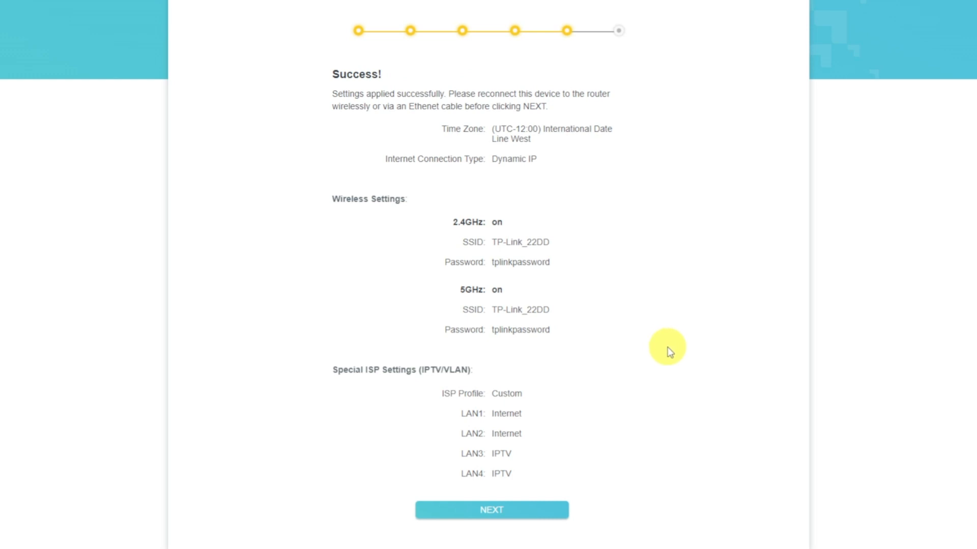
pyautogui.click(492, 524)
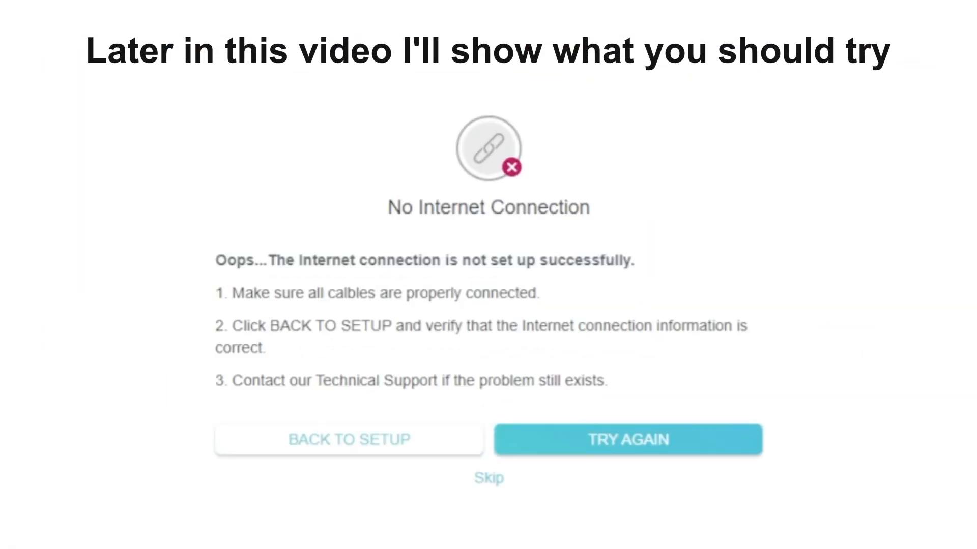
# Dismiss the No Internet Connection notice to reach the router's main dashboard
pyautogui.click(488, 479)
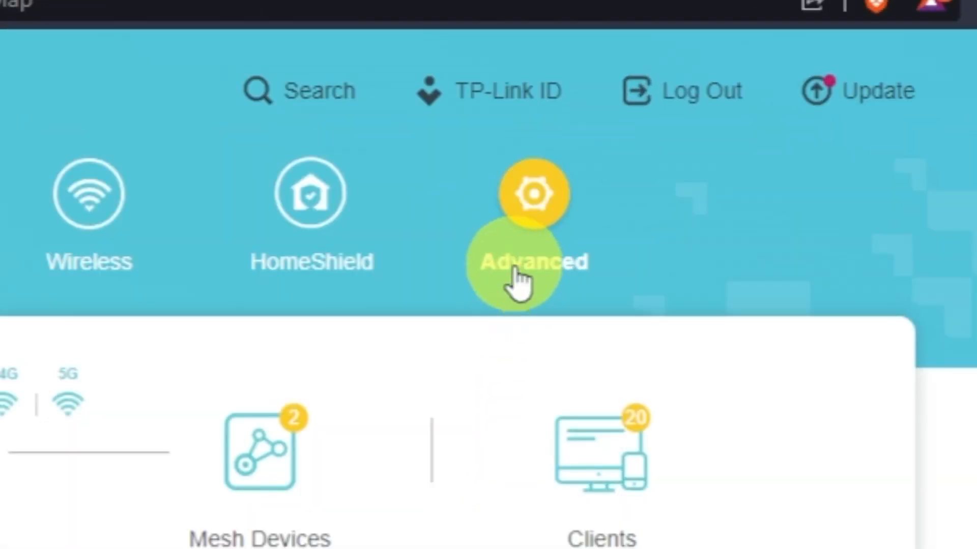
# Reboot the router from Advanced > System > Reboot
pyautogui.click(532, 261)
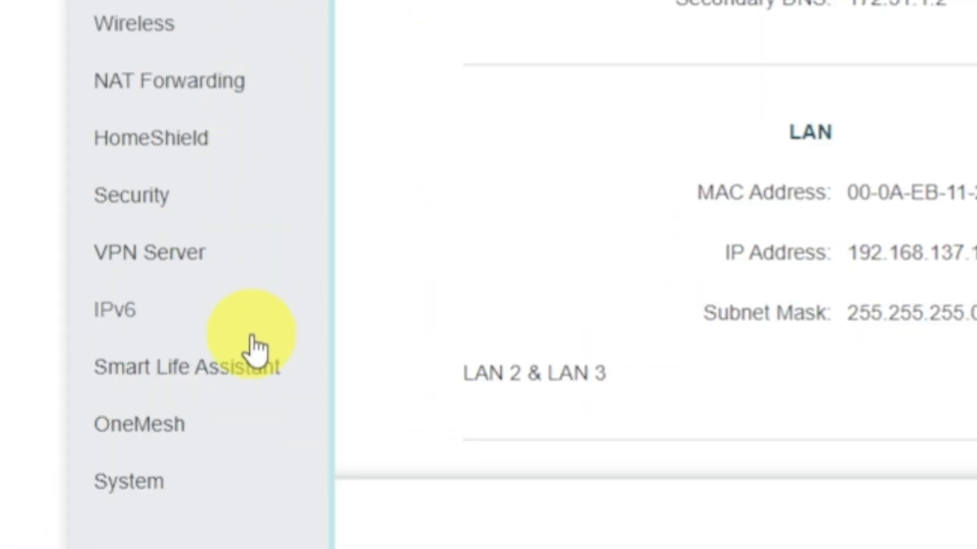
pyautogui.click(128, 482)
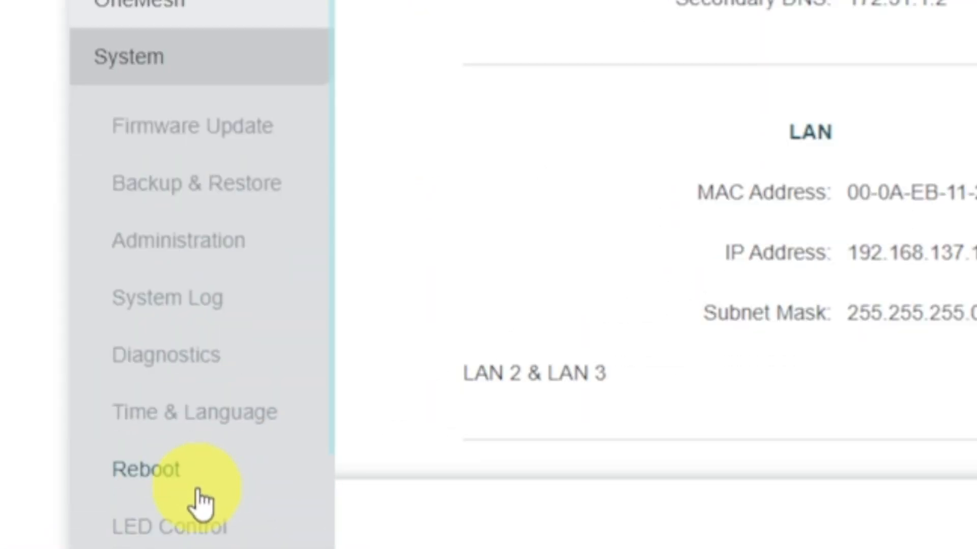
pyautogui.click(147, 469)
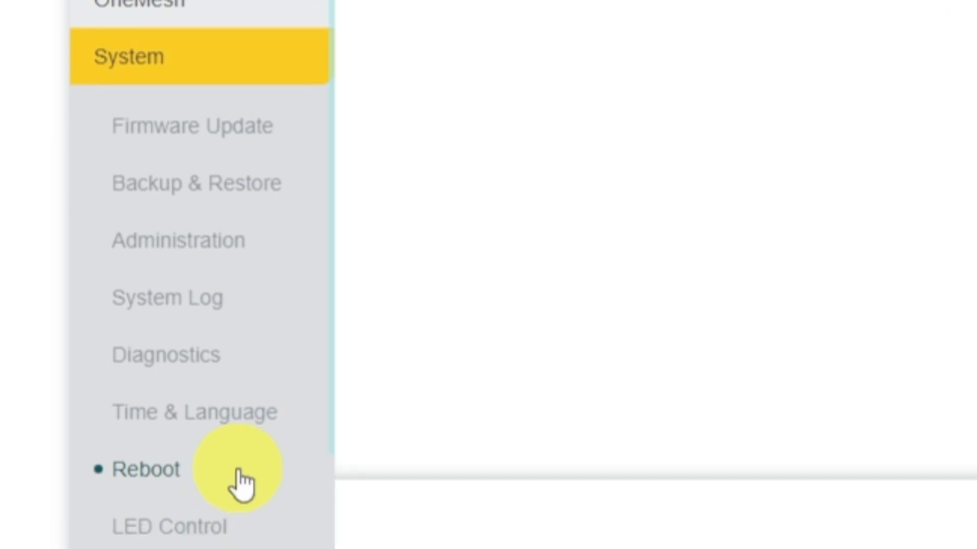
pyautogui.click(142, 470)
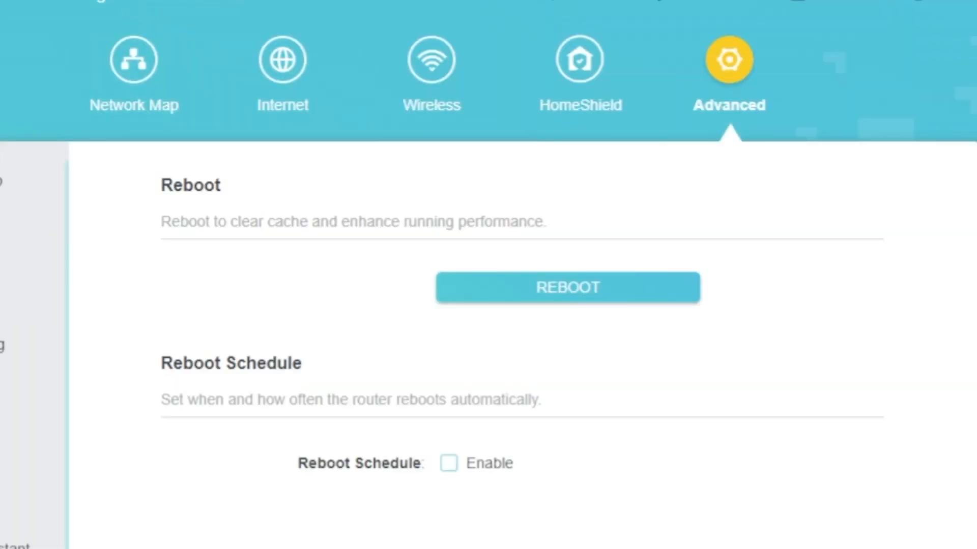
pyautogui.click(524, 294)
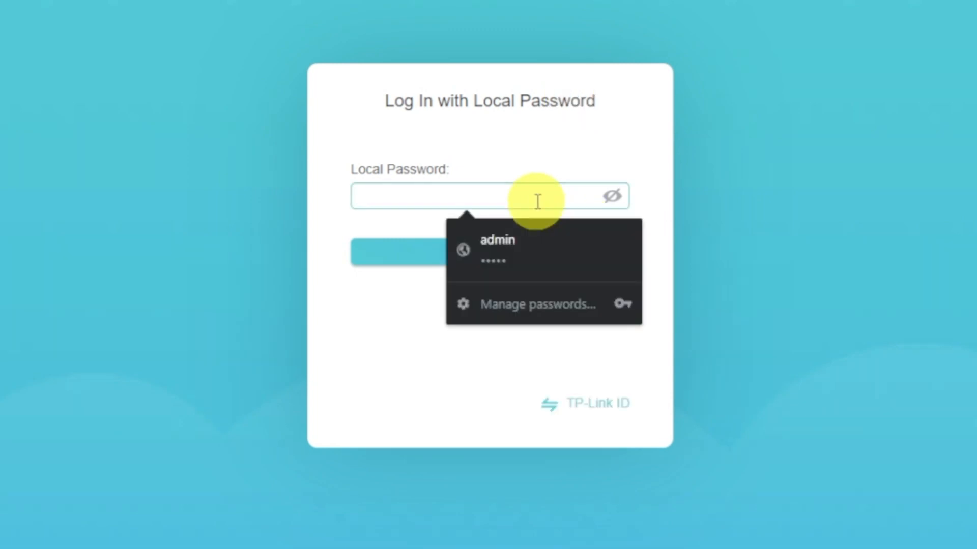
# Log back in with the local password and go to the Internet settings showing Dynamic IP
pyautogui.click(497, 240)
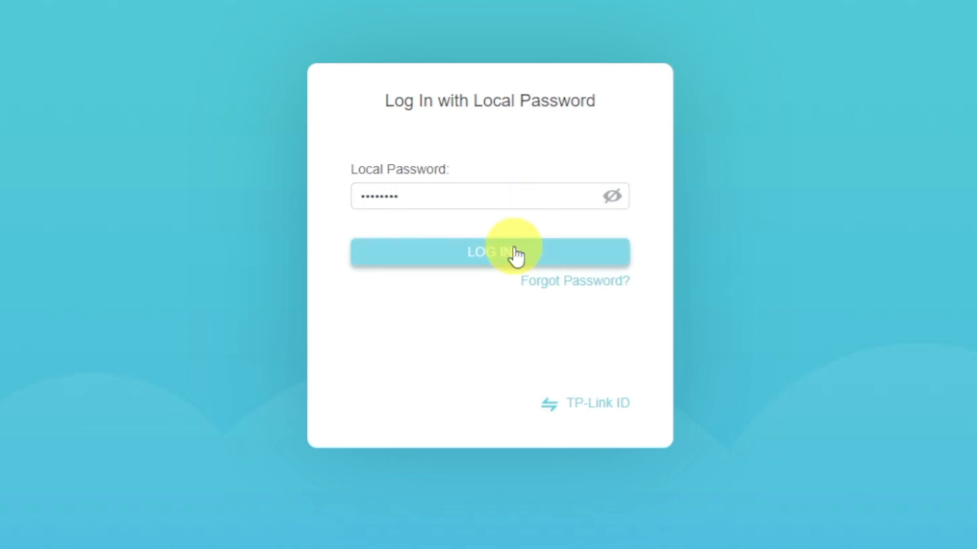
pyautogui.click(490, 252)
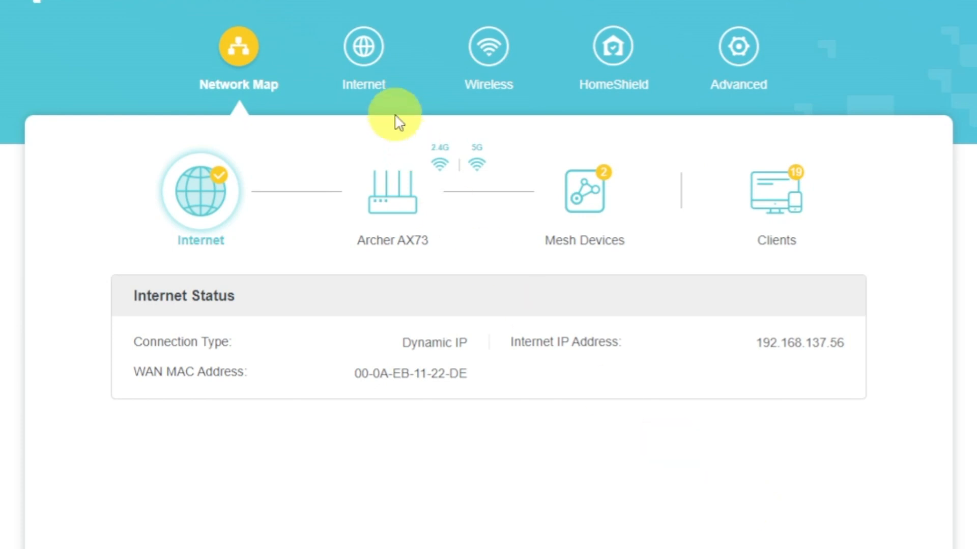
pyautogui.click(362, 46)
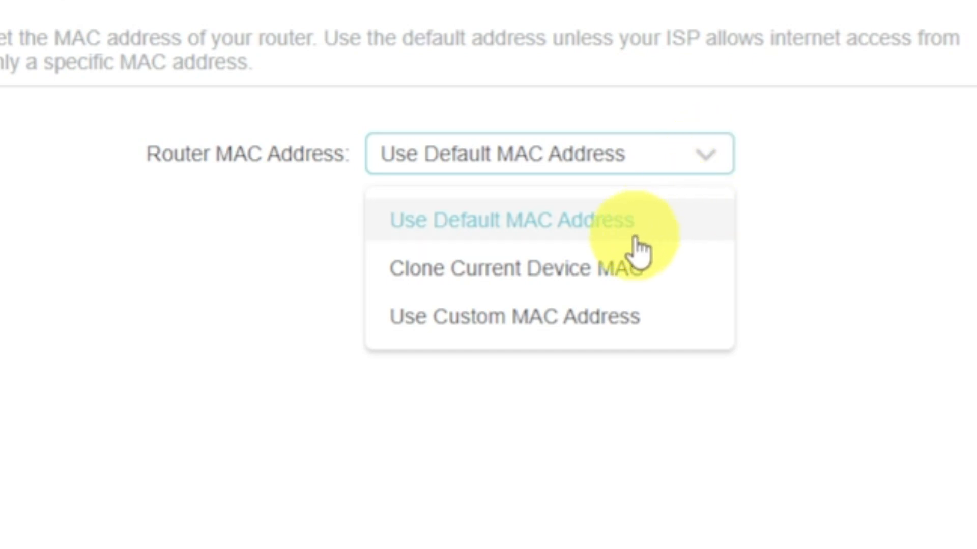
# Set Router MAC Address to Clone Current Device MAC (00-0A-EB-11-22-DE) and save it
pyautogui.click(506, 270)
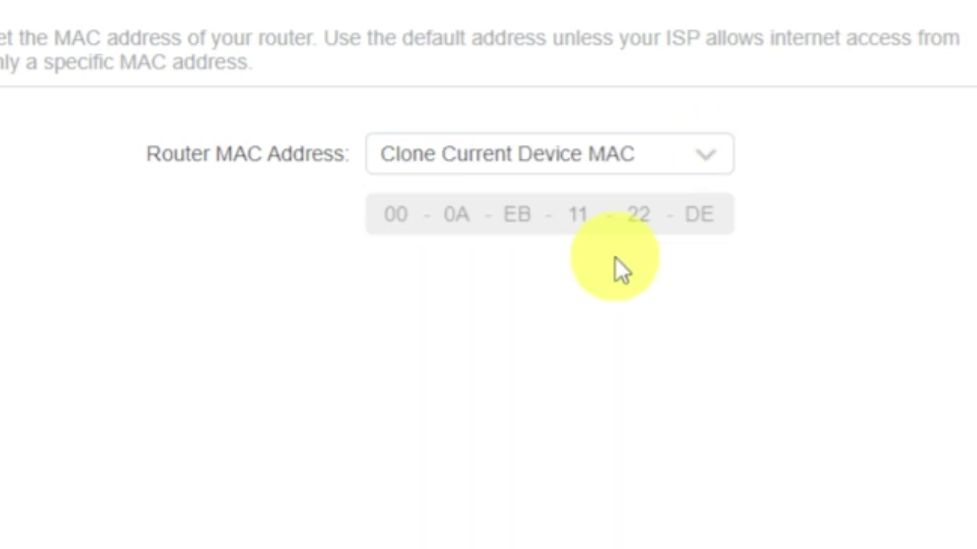
pyautogui.click(830, 522)
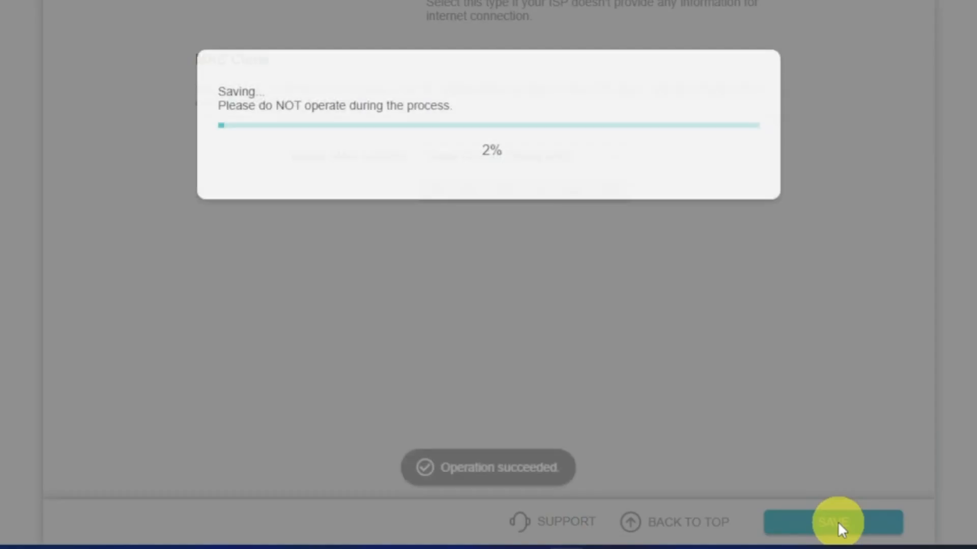
pyautogui.click(832, 522)
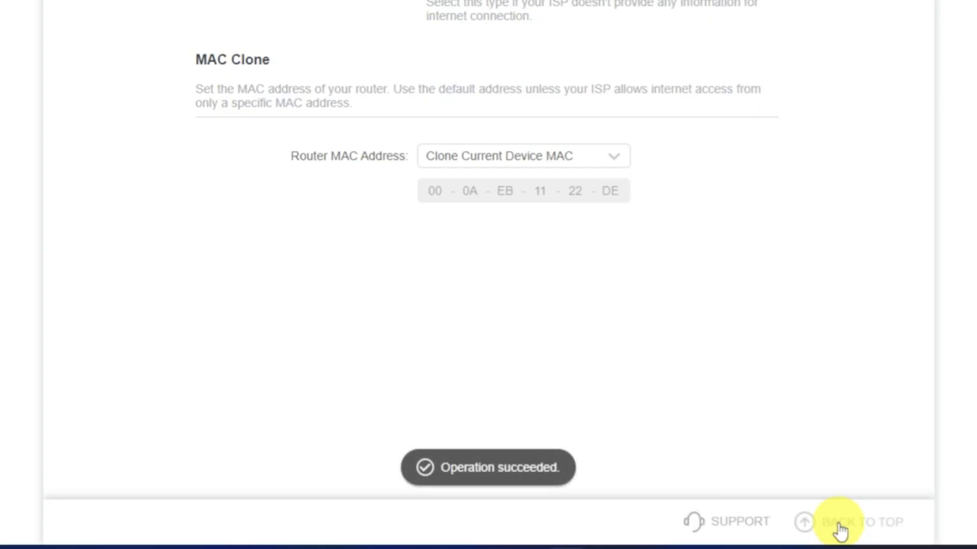
pyautogui.click(838, 536)
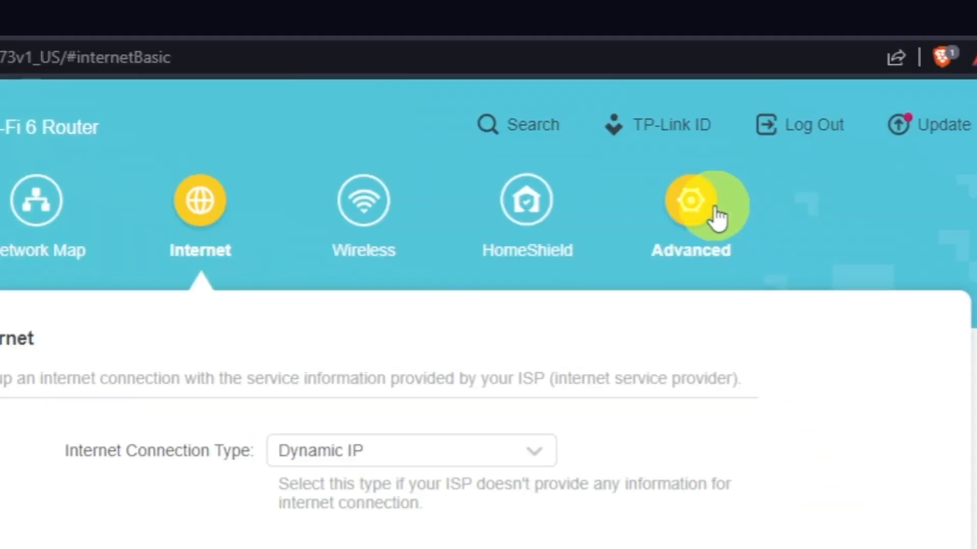
# Go to Advanced > System > Reboot to load the router's reboot page
pyautogui.click(690, 199)
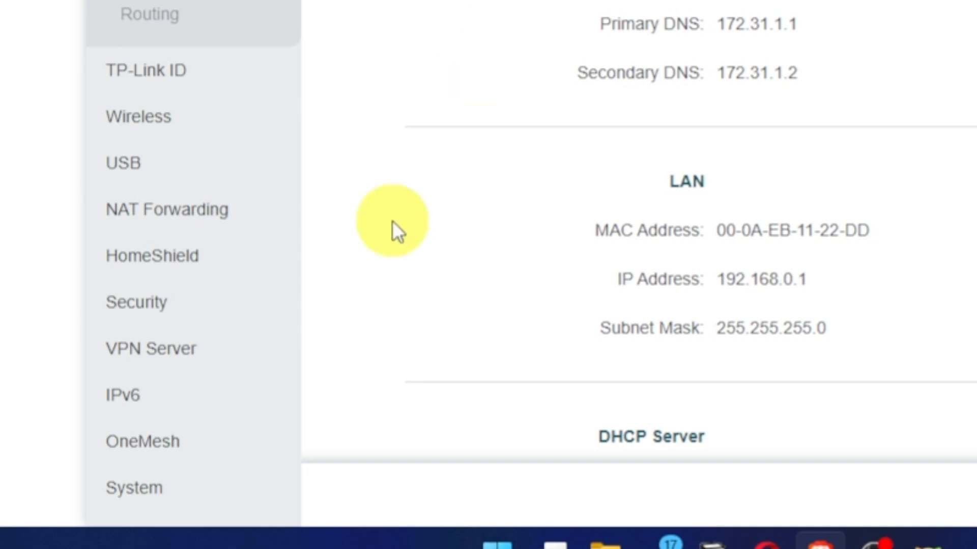
pyautogui.click(138, 488)
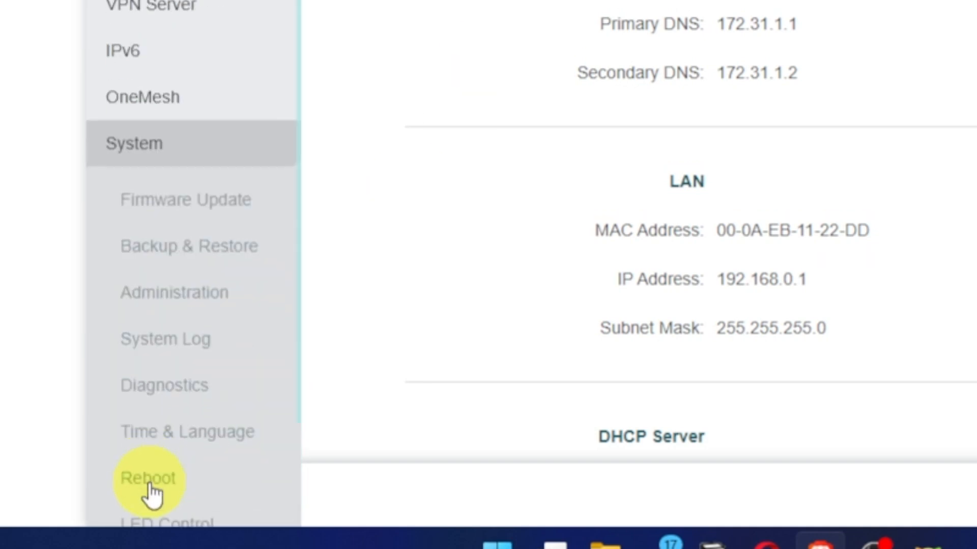
pyautogui.click(146, 478)
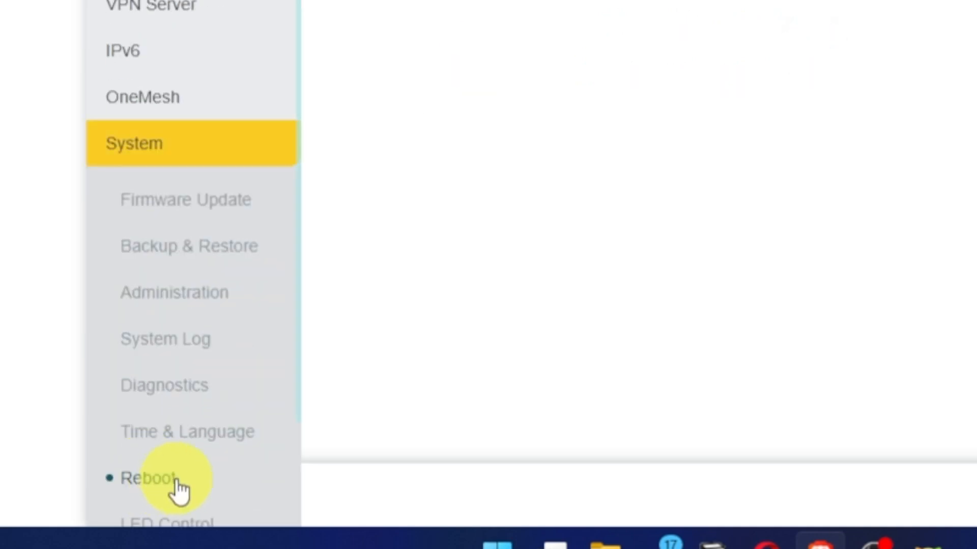